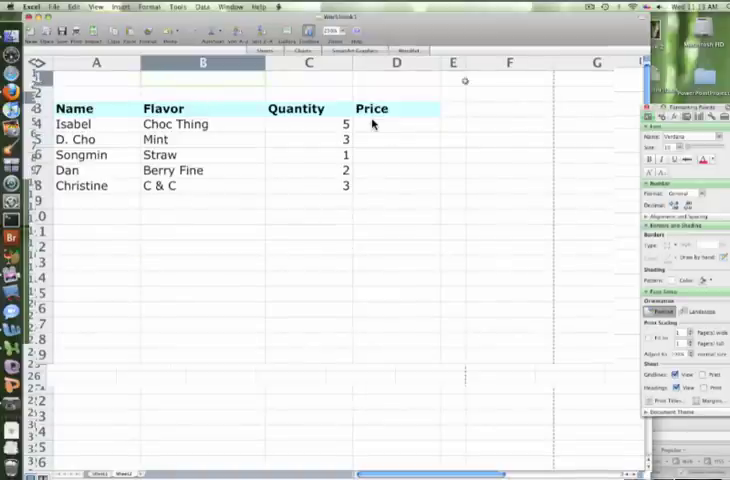
# - Select column E and narrow it into a thin divider column
pyautogui.click(453, 62)
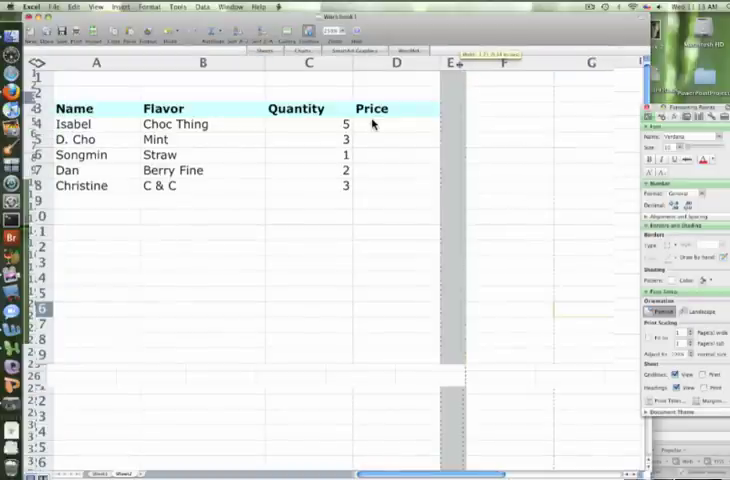
pyautogui.click(335, 33)
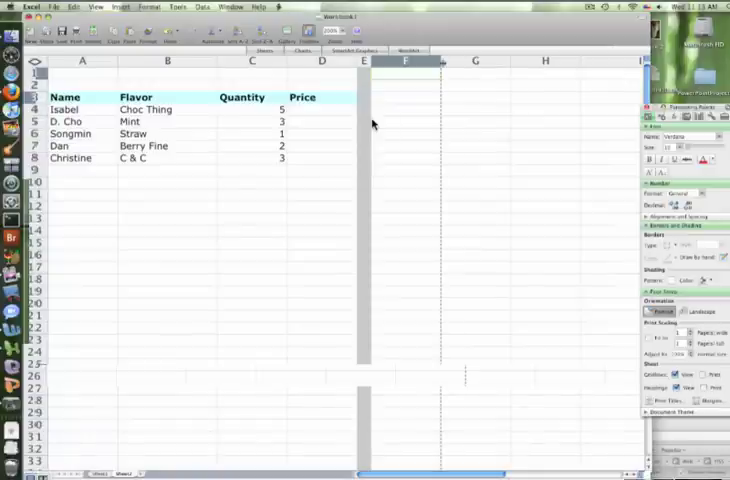
# - Enter WON in F1, 3600 in F2, and USD in G1
pyautogui.write('WON')
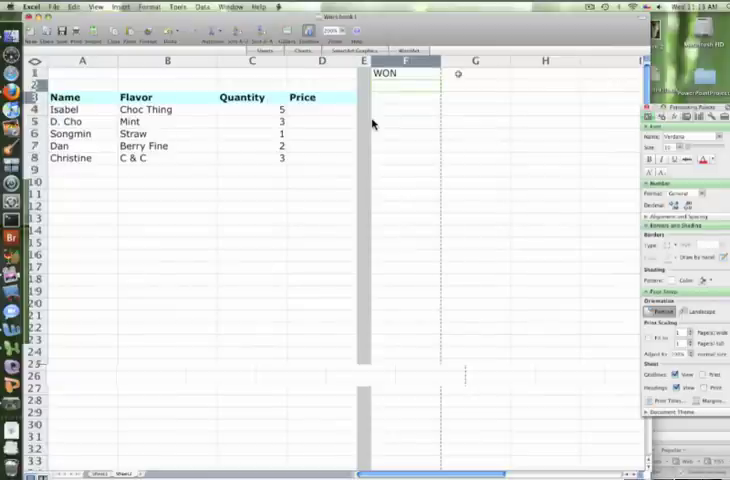
pyautogui.write('3')
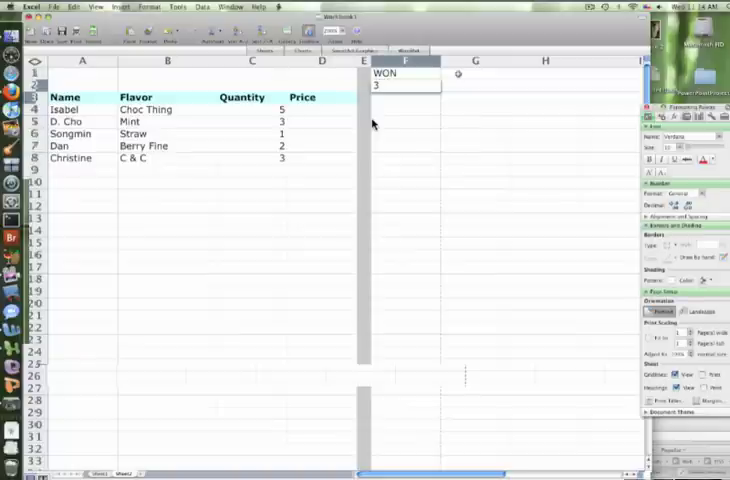
pyautogui.write('600')
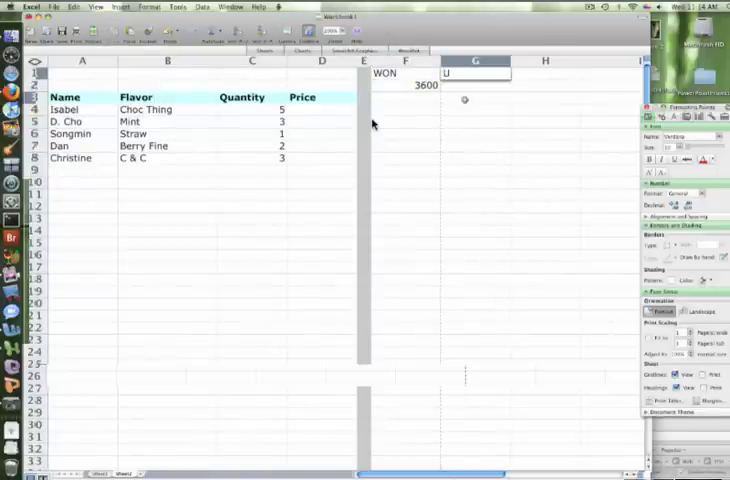
pyautogui.write('USD')
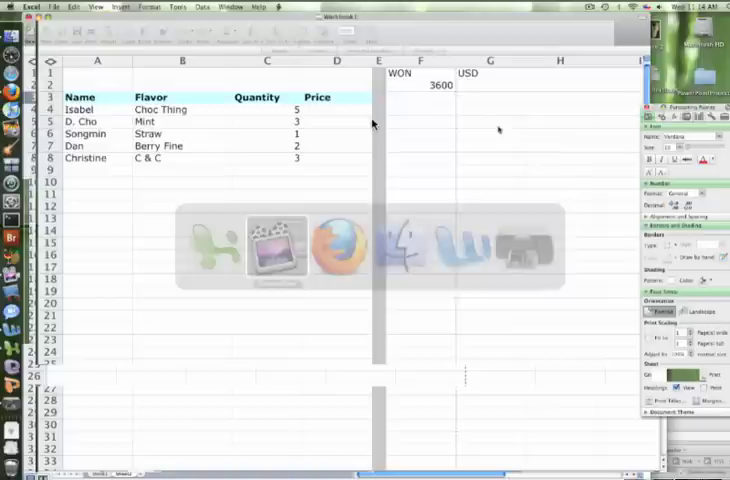
# - Select H1 for the EX heading and switch to Firefox on Google
pyautogui.click(558, 73)
pyautogui.write('EX')
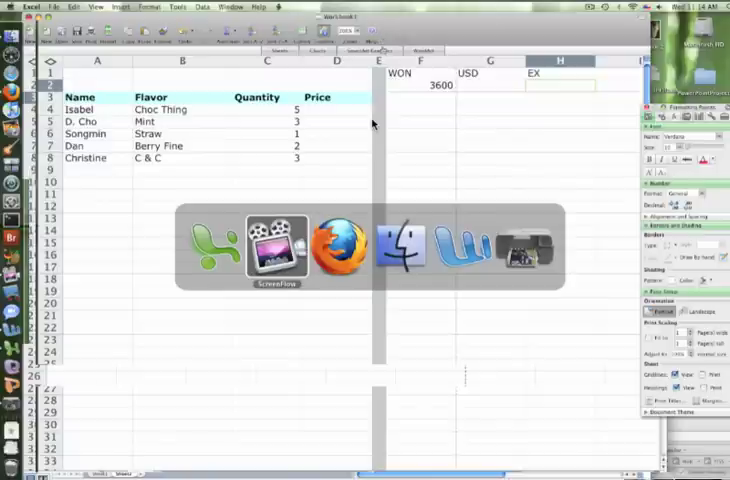
pyautogui.click(328, 247)
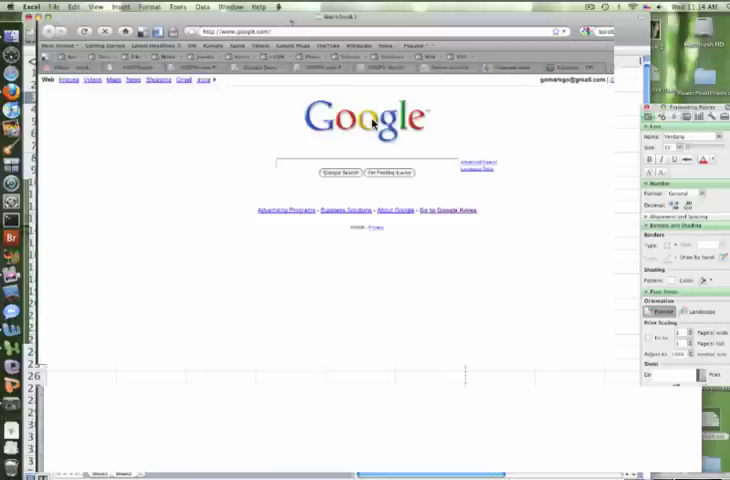
# - Search Google in Firefox for '1 usd to won'
pyautogui.click(365, 163)
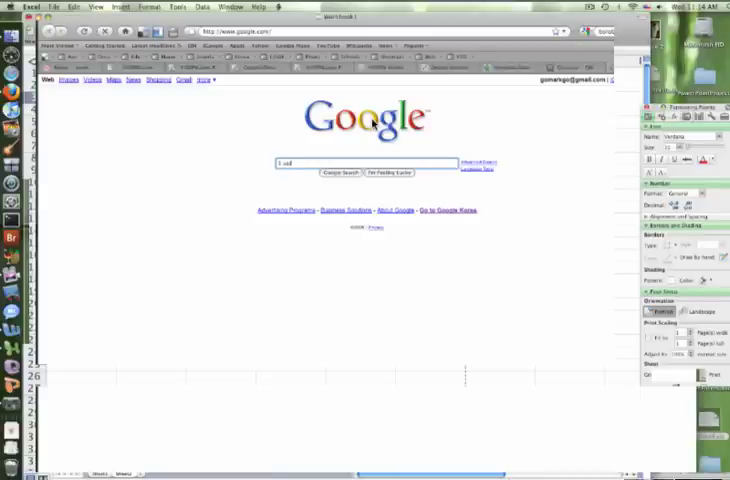
pyautogui.write('to won')
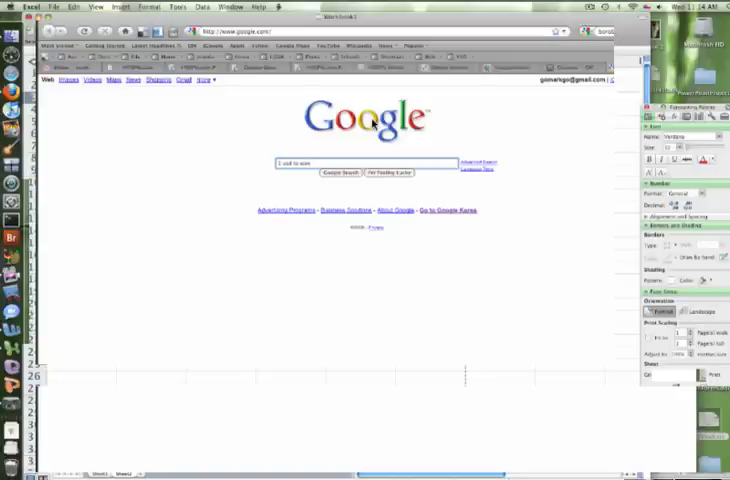
pyautogui.click(345, 172)
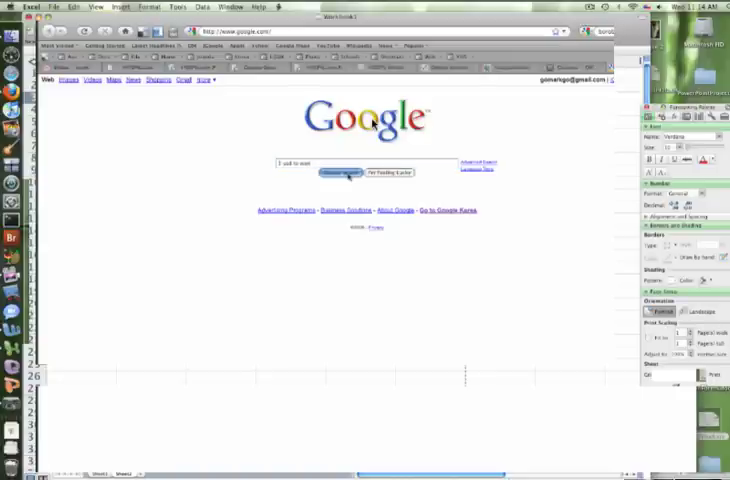
pyautogui.click(347, 174)
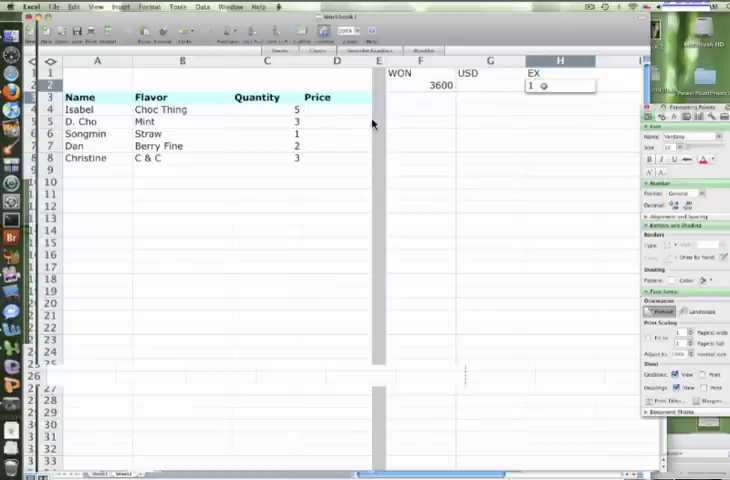
# - Enter the exchange rate 1233 in H2
pyautogui.write('1233')
pyautogui.click(491, 85)
pyautogui.write('=')
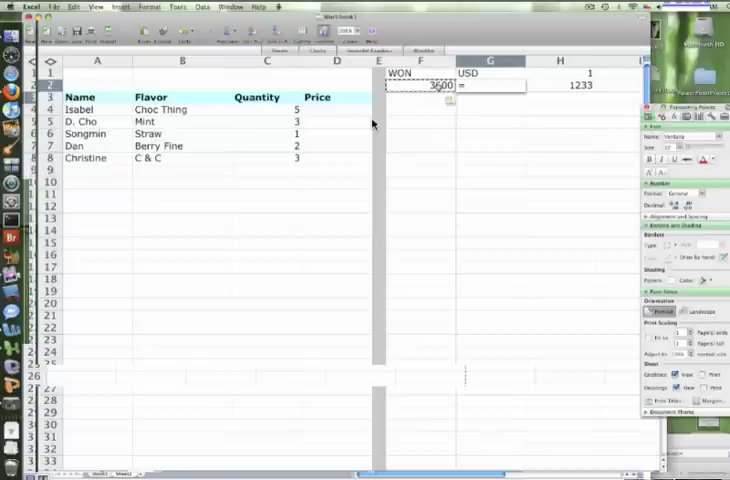
# - Enter =F2/H2 in G2 to convert 3600 won into 2.92 dollars
pyautogui.write('F2/')
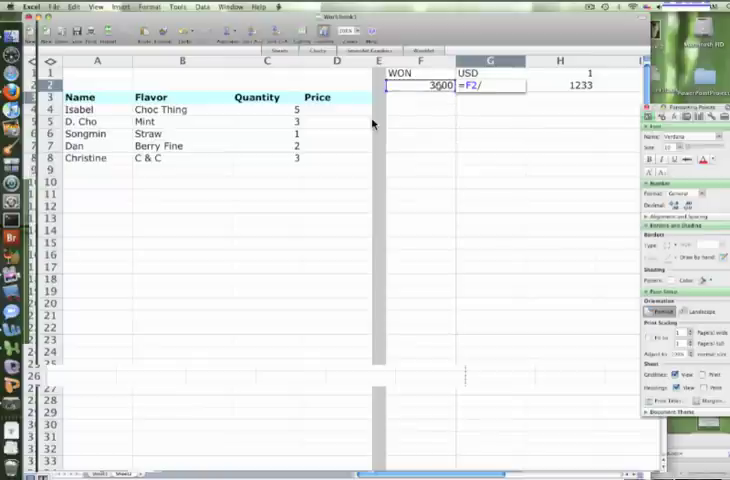
pyautogui.moveTo(562, 91)
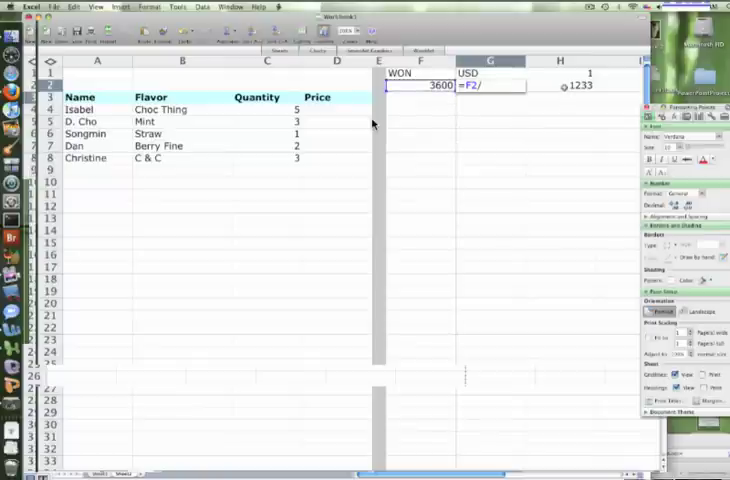
pyautogui.write('H2')
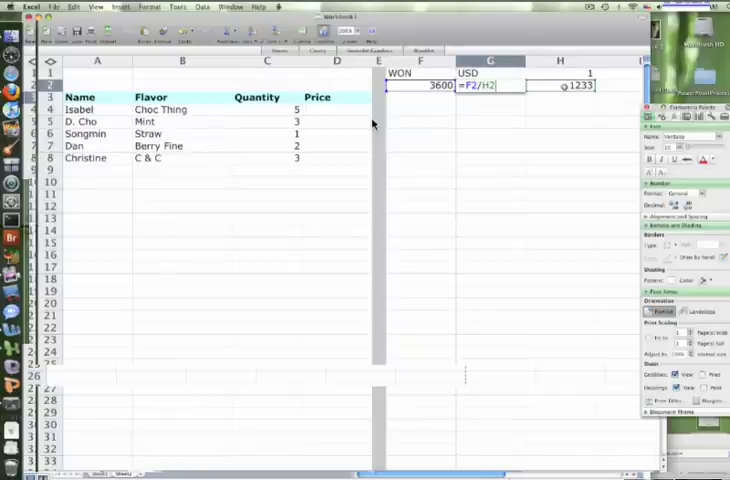
pyautogui.press('Return')
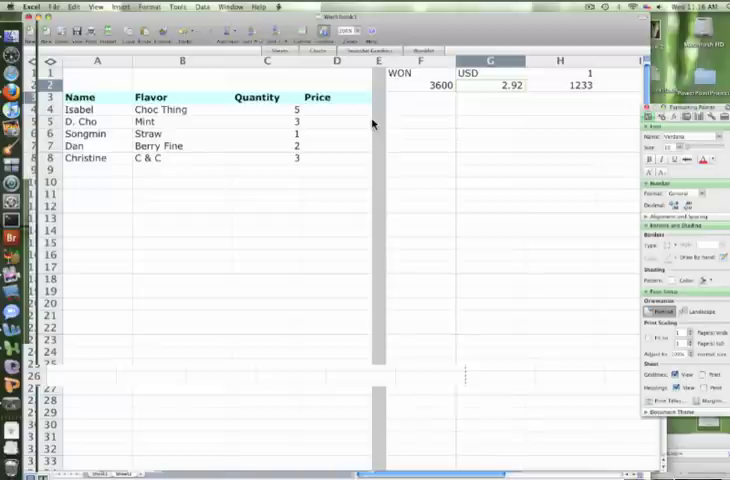
pyautogui.moveTo(540, 118)
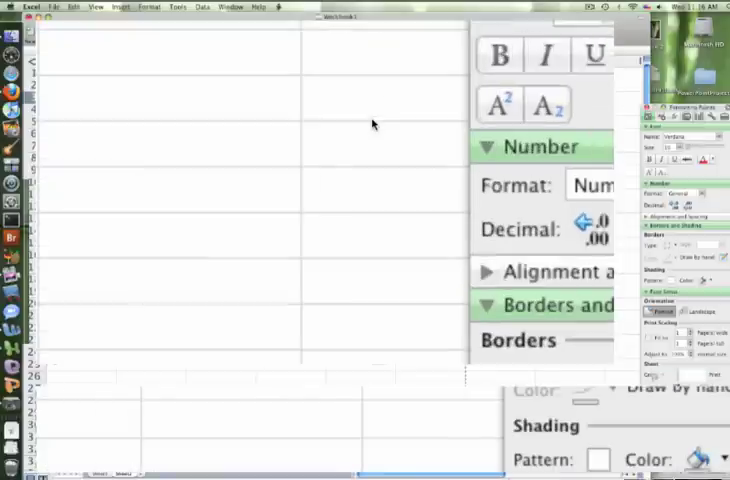
# - Apply the Currency number format to G2 from the Formatting Palette
pyautogui.click(595, 184)
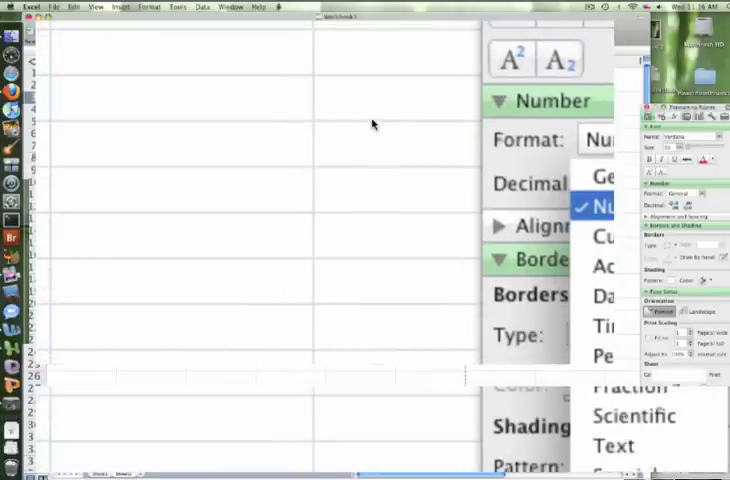
pyautogui.click(611, 237)
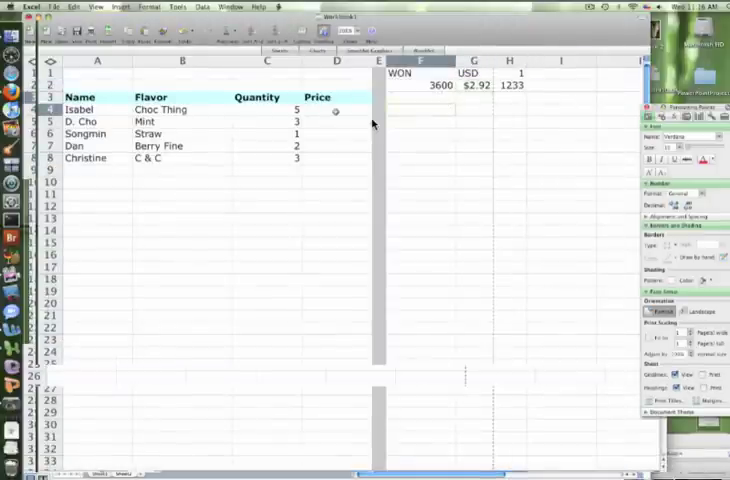
# - Enter =C4*G2 in D4 so Isabel's Price shows $14.60
pyautogui.click(337, 61)
pyautogui.write('=')
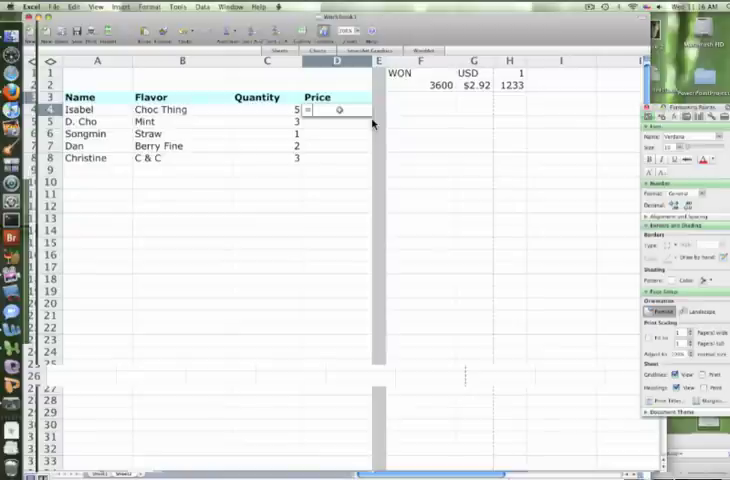
pyautogui.click(258, 109)
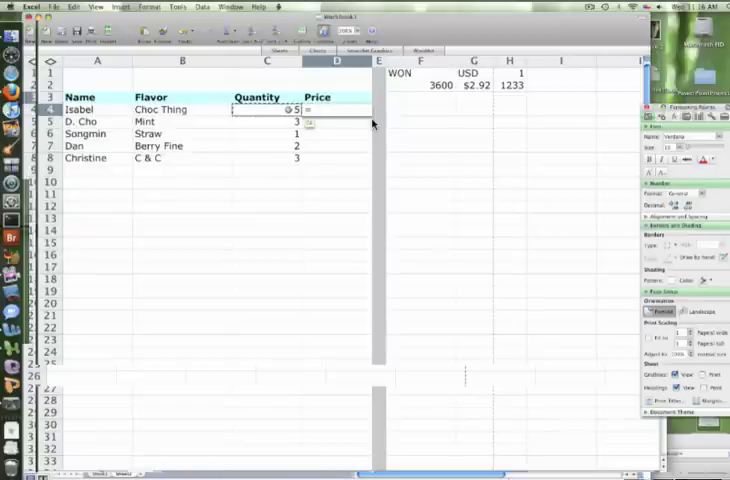
pyautogui.write('=C4*')
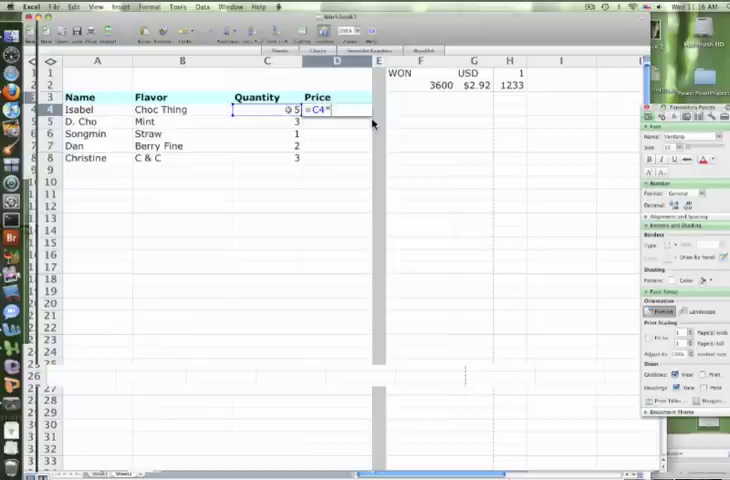
pyautogui.click(473, 85)
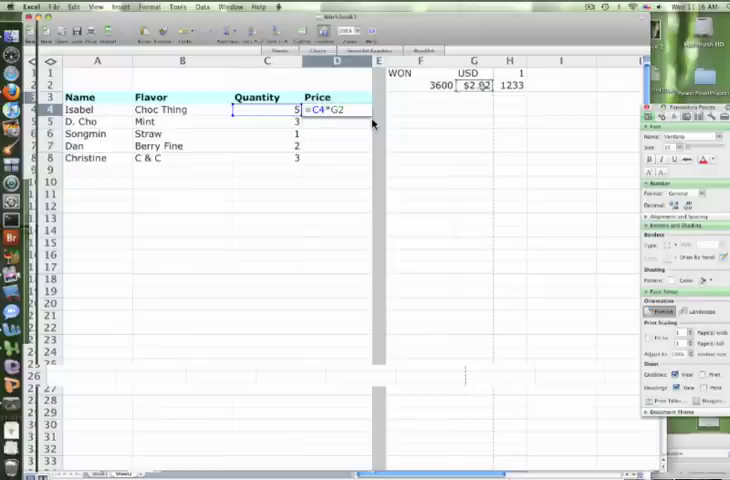
pyautogui.press('Return')
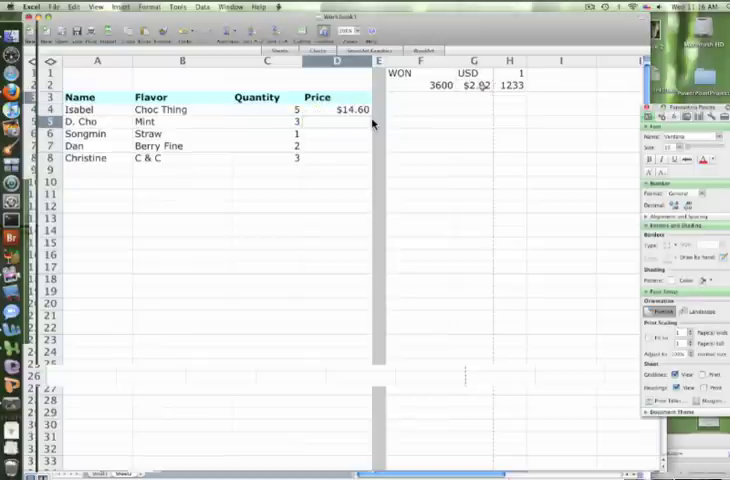
pyautogui.click(350, 109)
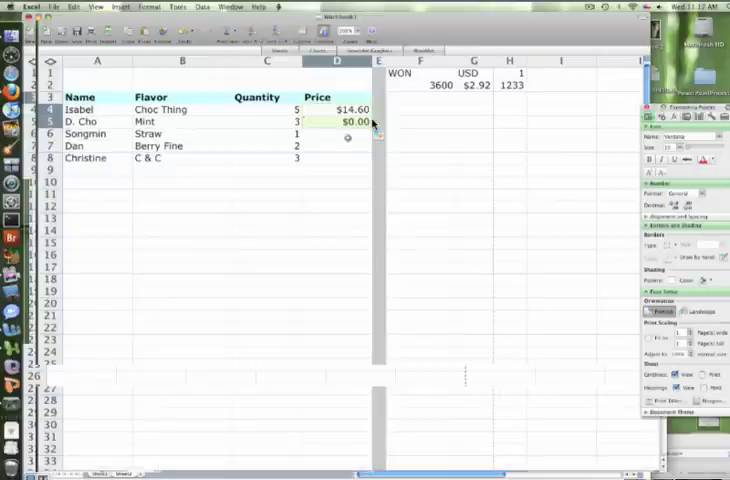
# - Inspect the D4 and D5 Price formulas and extend the formula to D6 (=C6*G4)
pyautogui.click(290, 121)
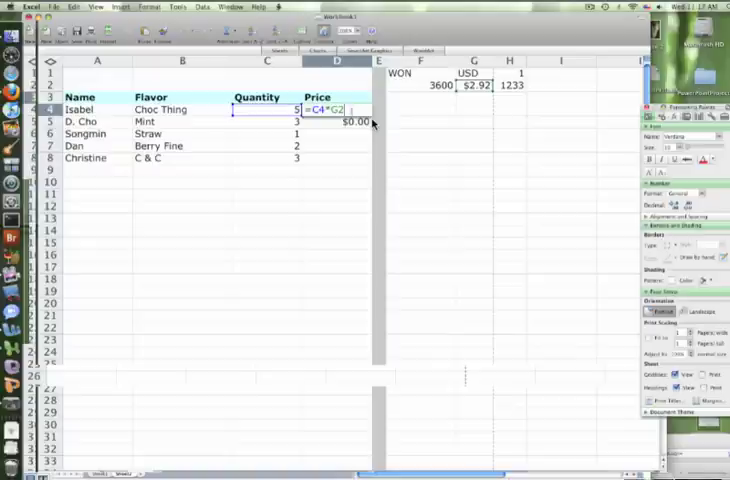
pyautogui.write('+D5')
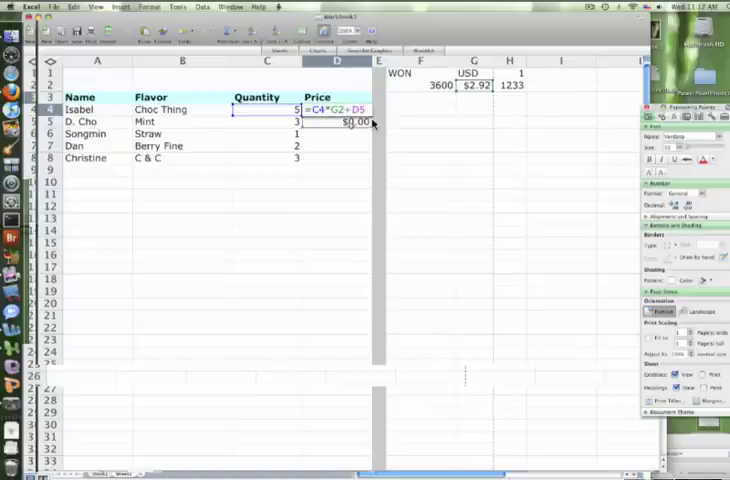
pyautogui.press('Return')
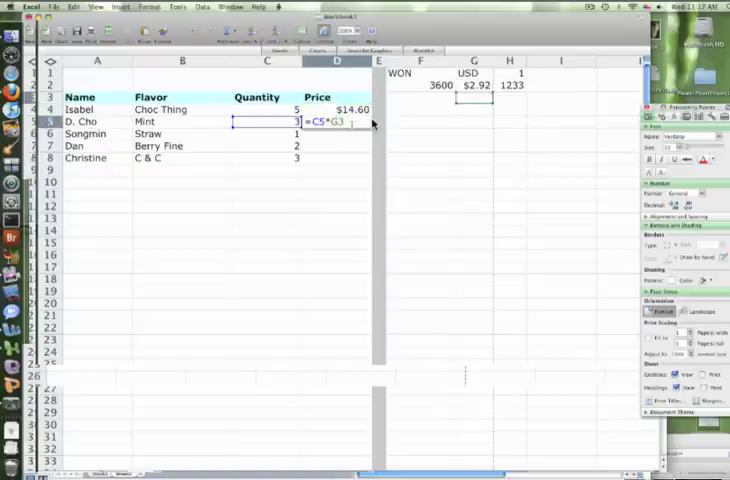
pyautogui.write('+B7')
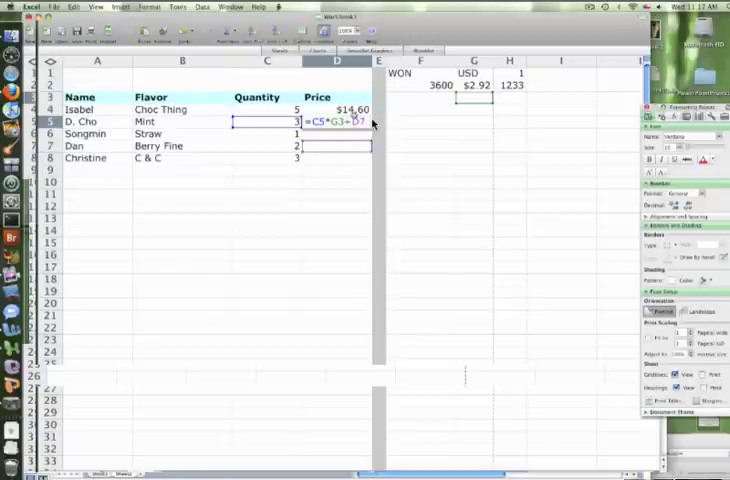
pyautogui.press('Return')
pyautogui.write('=C6*G4')
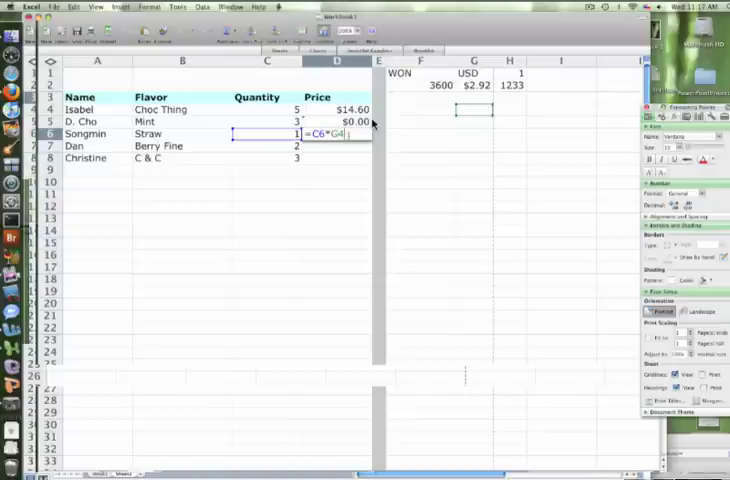
pyautogui.click(333, 109)
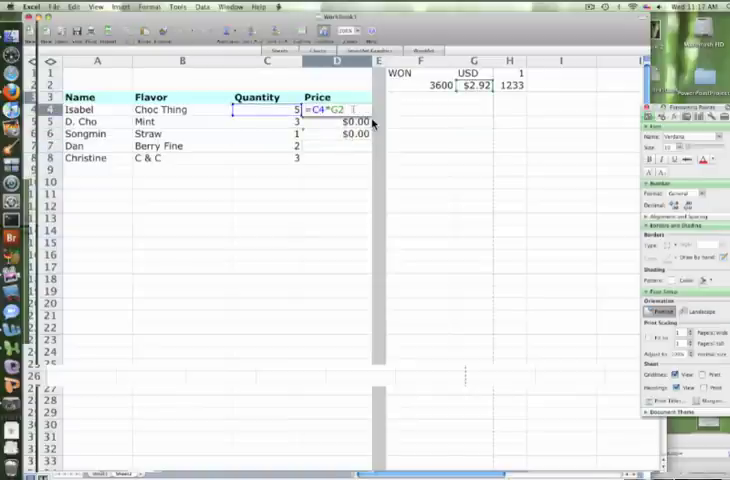
pyautogui.press('Return')
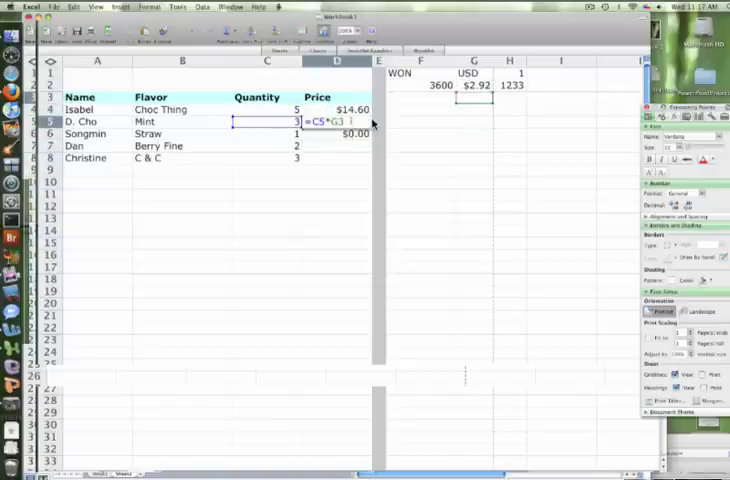
pyautogui.write('+D6')
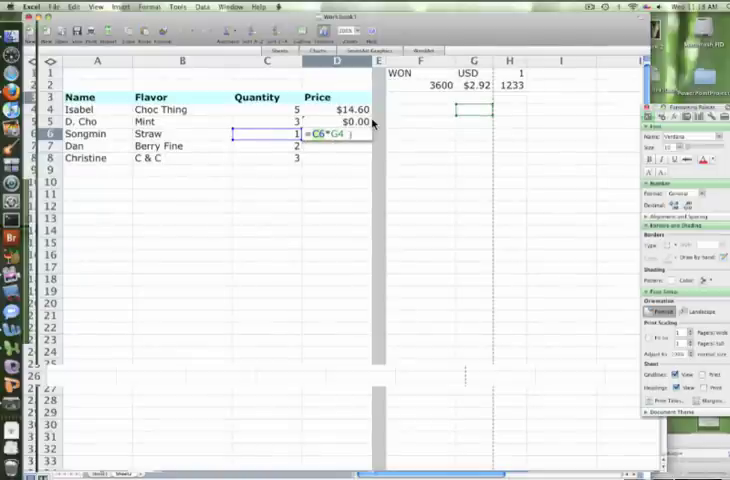
# - Change D4 to =C4*$G$2 and fill it down to D8
pyautogui.press('Return')
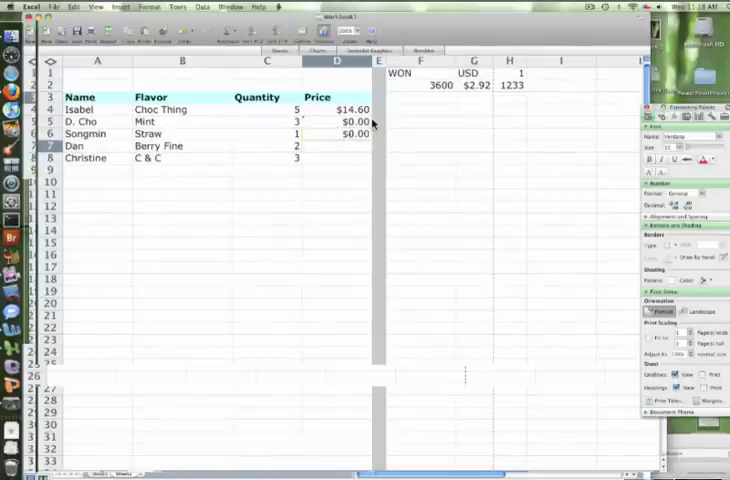
pyautogui.click(350, 109)
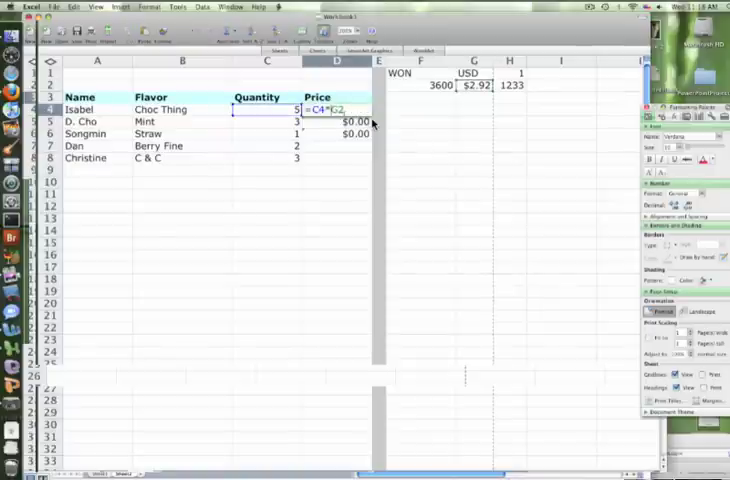
pyautogui.write('$G$')
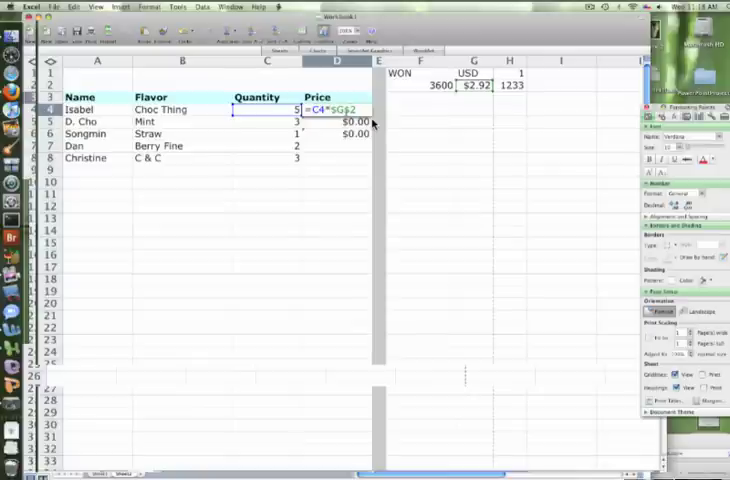
pyautogui.press('Return')
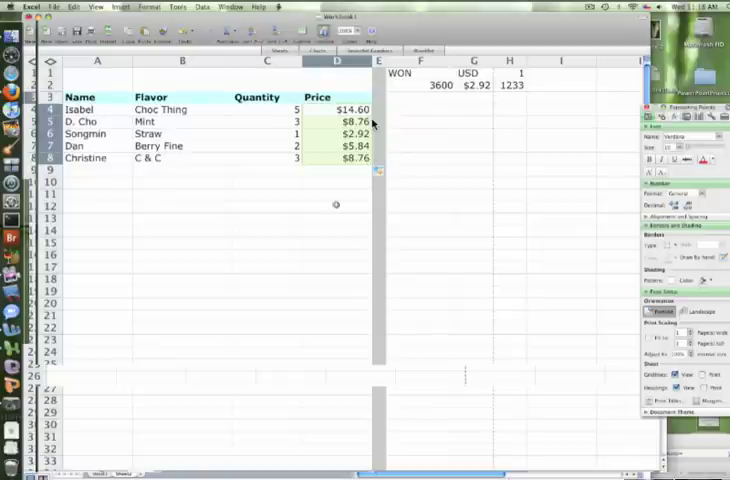
pyautogui.click(338, 204)
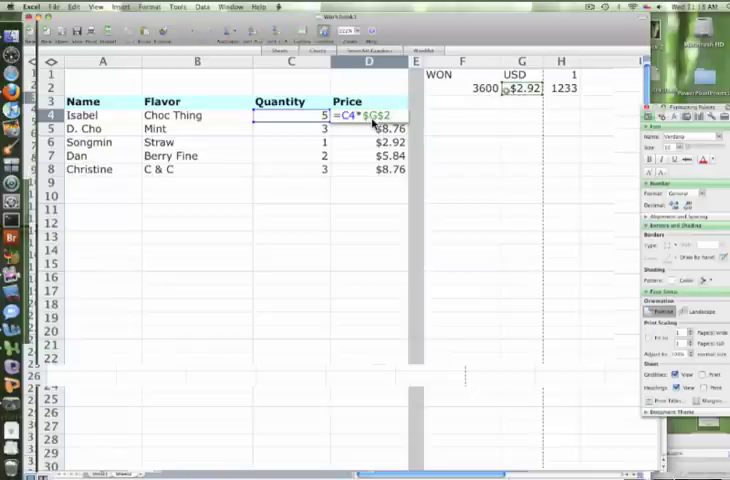
pyautogui.click(521, 88)
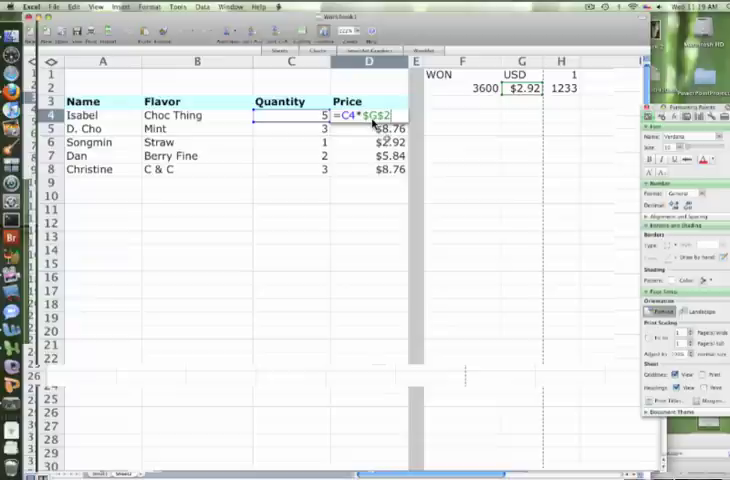
pyautogui.press('Return')
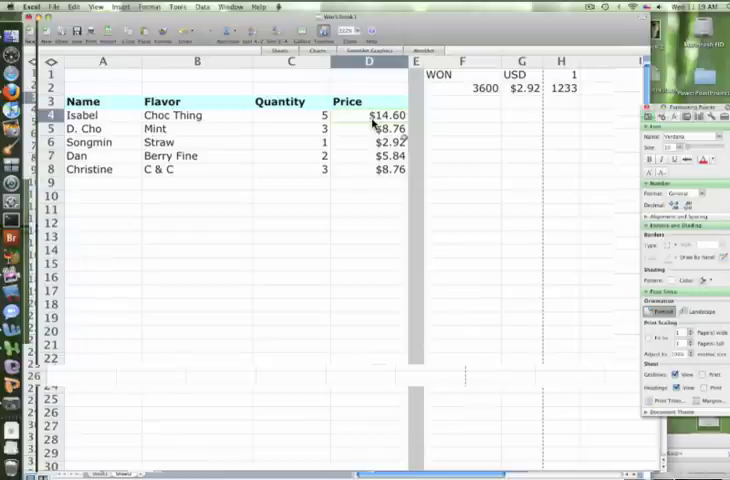
pyautogui.moveTo(448, 148)
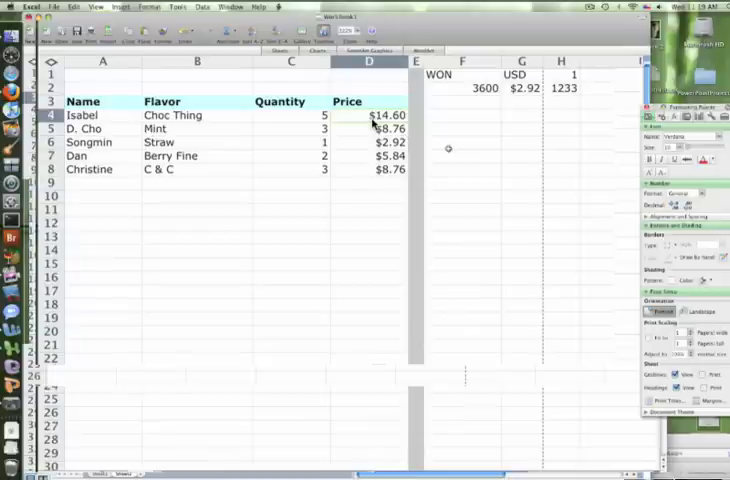
pyautogui.moveTo(453, 143)
pyautogui.write('=C4*$C$2')
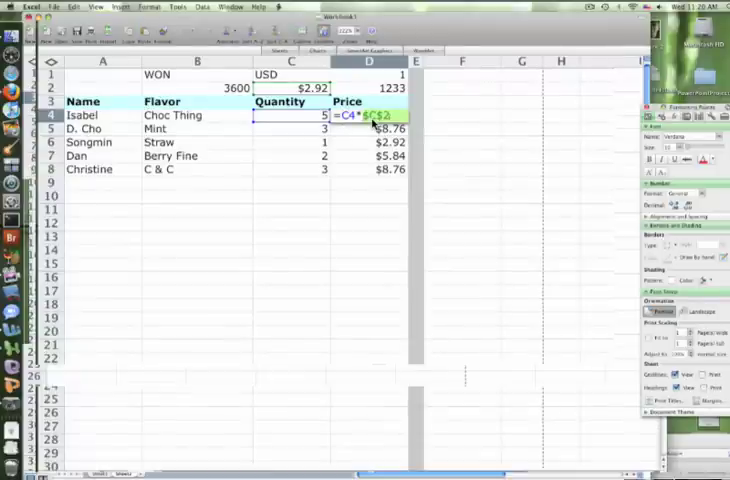
# - Confirm D4 reads =C4*$C$2 after moving the exchange-rate cells to B1:D2
pyautogui.press('Return')
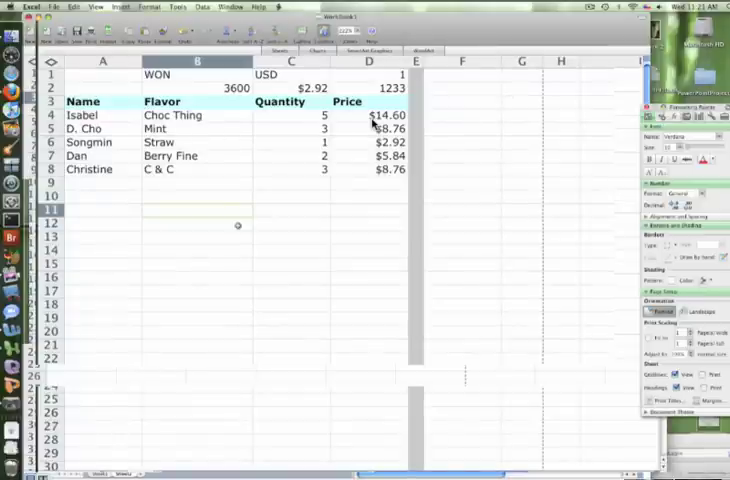
# - Type the 'Spin Wheel Game' heading in B11, then select A12
pyautogui.write('S')
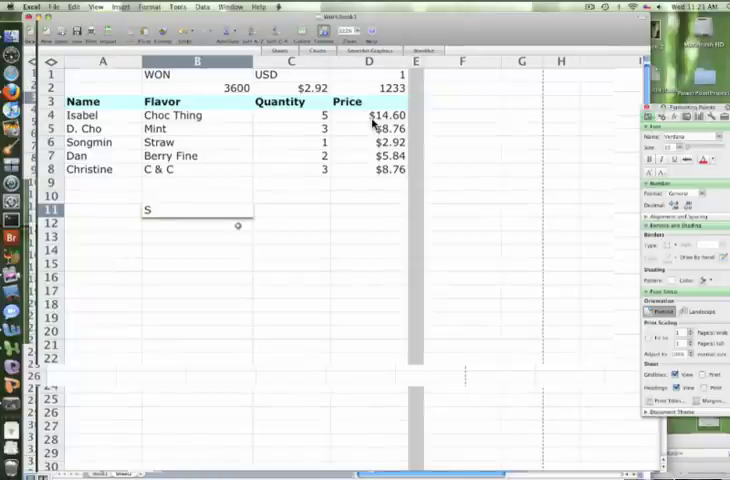
pyautogui.write('pin Wheel Game')
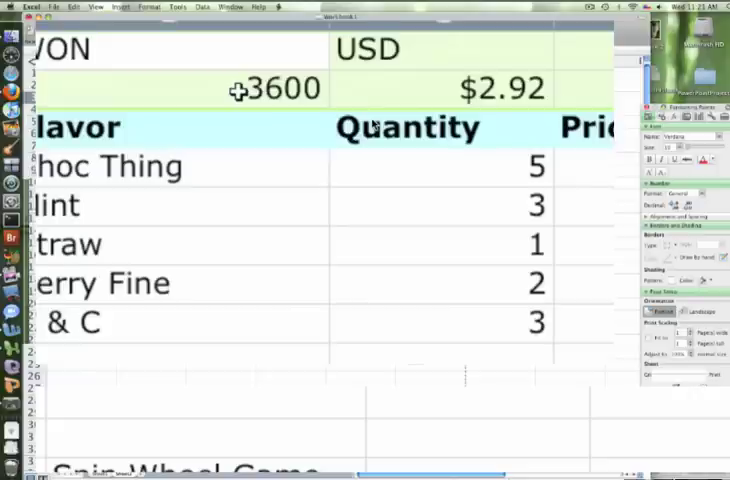
pyautogui.scroll(-3)
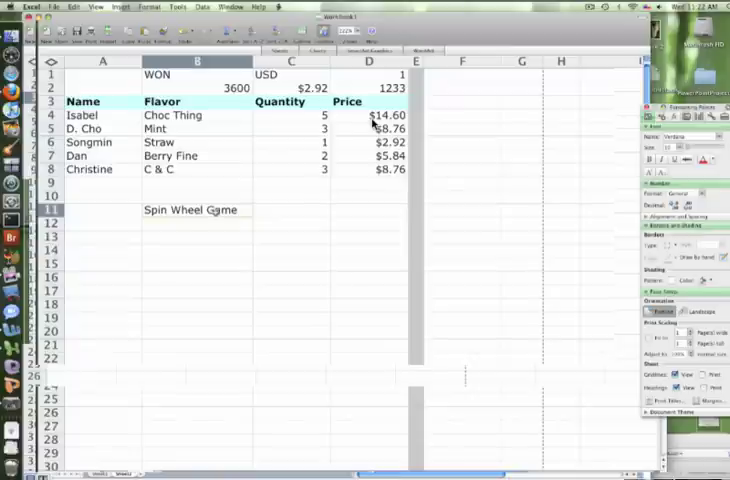
pyautogui.click(190, 222)
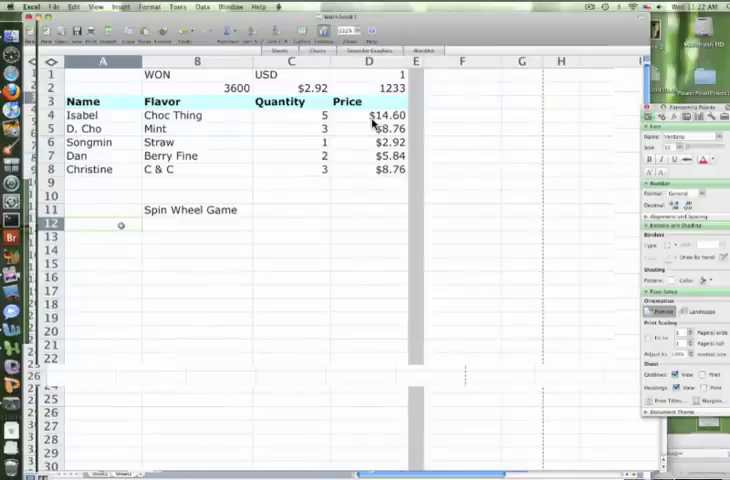
# - Number the prizes 1–5, enter 'Free Brownie' in B12, and begin a 'Buy' prize
pyautogui.write('1')
pyautogui.click(197, 224)
pyautogui.write('F')
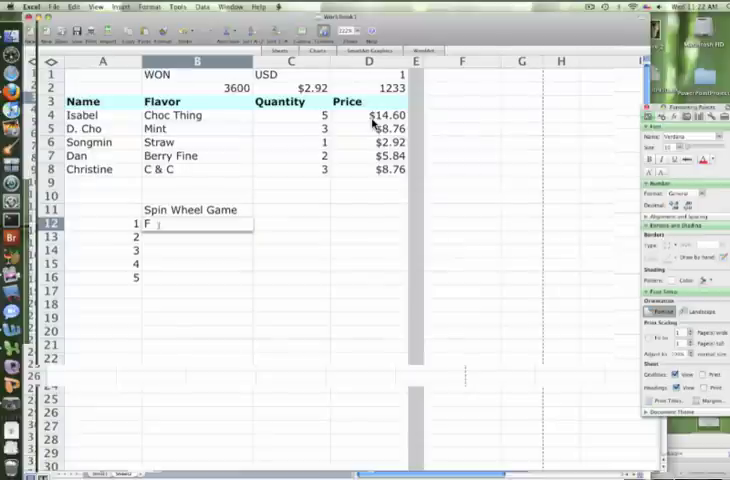
pyautogui.write('ree Brow')
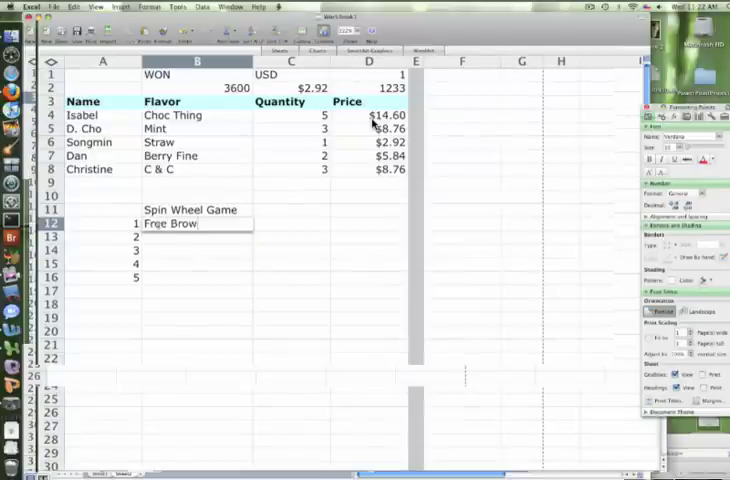
pyautogui.write('nie')
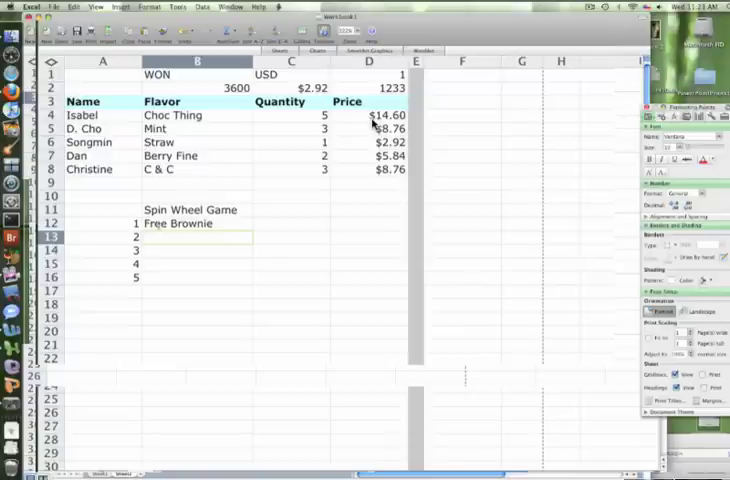
pyautogui.write('Buy')
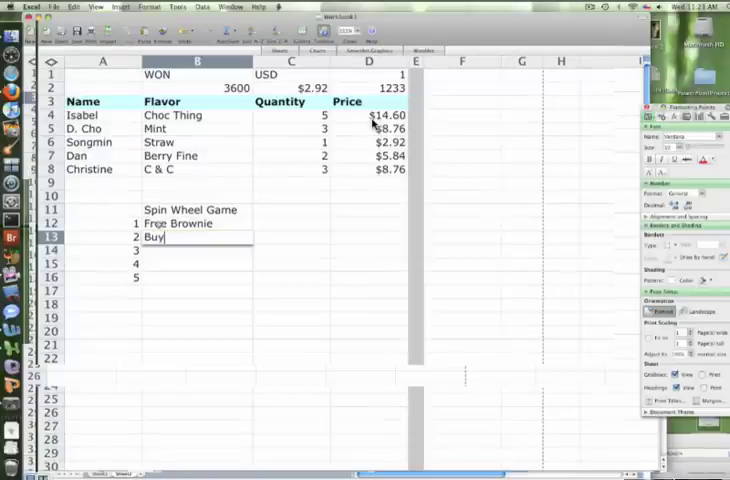